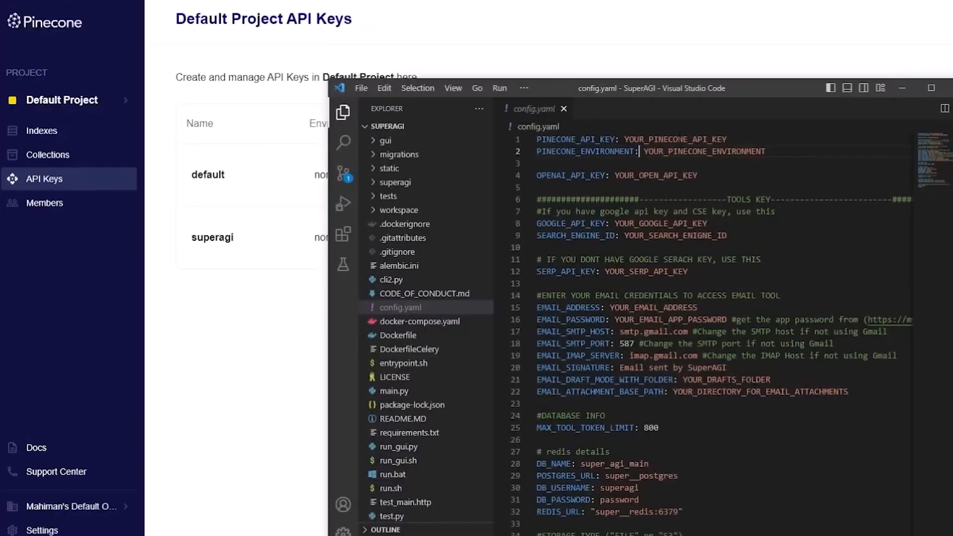
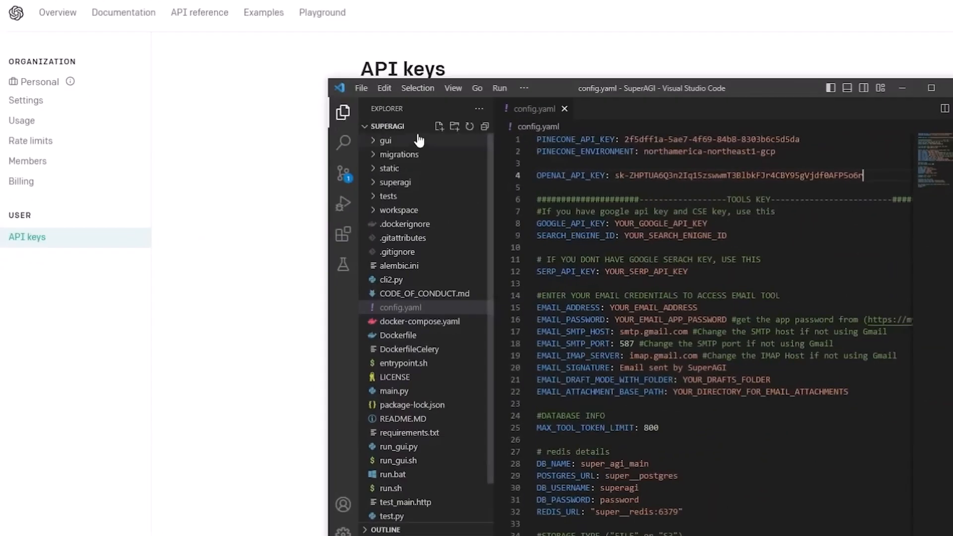
Step: Paste the Pinecone API key, Pinecone environment and OpenAI API key into config.yaml
{"action": "left_click", "coordinate": [360, 87]}
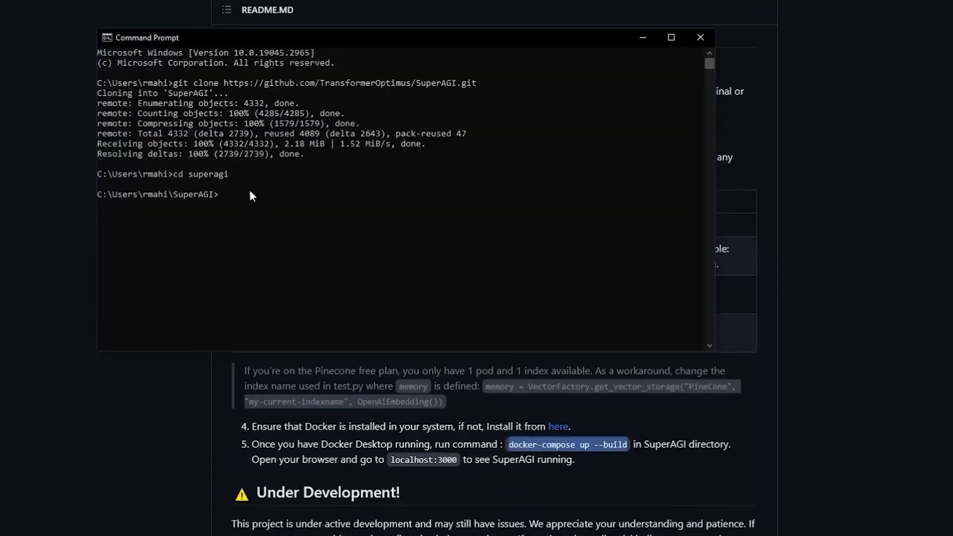
Step: Run 'docker-compose up --build' in the SuperAGI folder
{"action": "type", "text": "docker-compose up --build"}
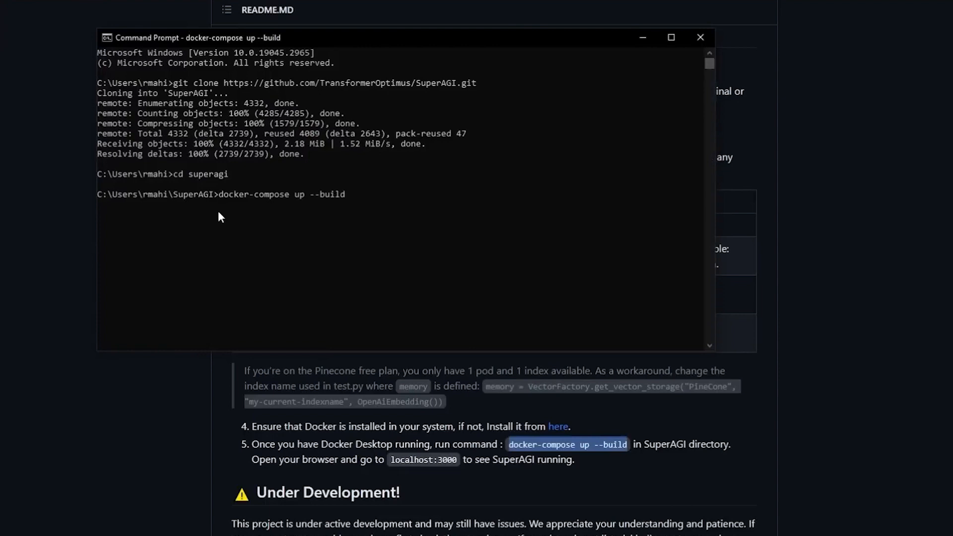
{"action": "mouse_move", "coordinate": [355, 322]}
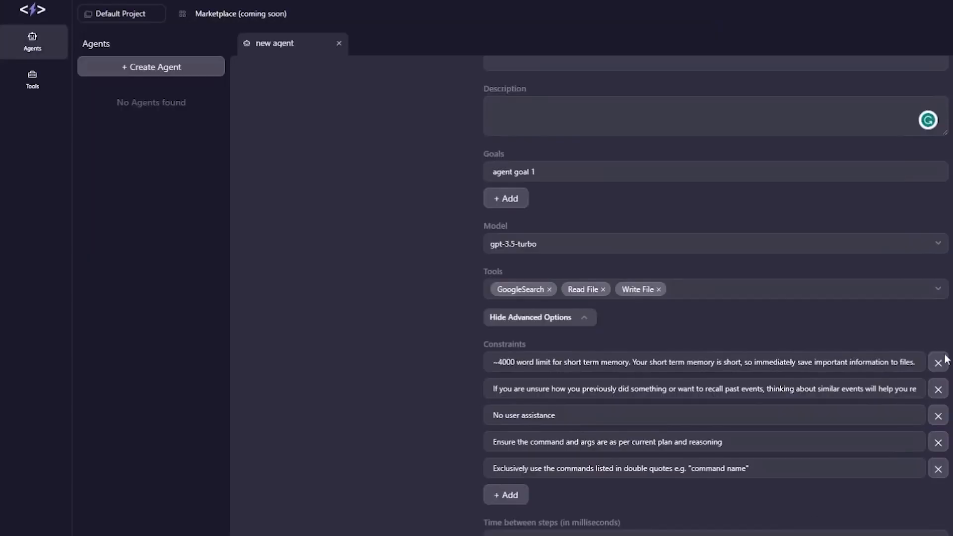
Step: Scroll the new agent form and show the Tools panel listing Read Email and GoogleSearch
{"action": "scroll", "scroll_direction": "down", "scroll_amount": 3}
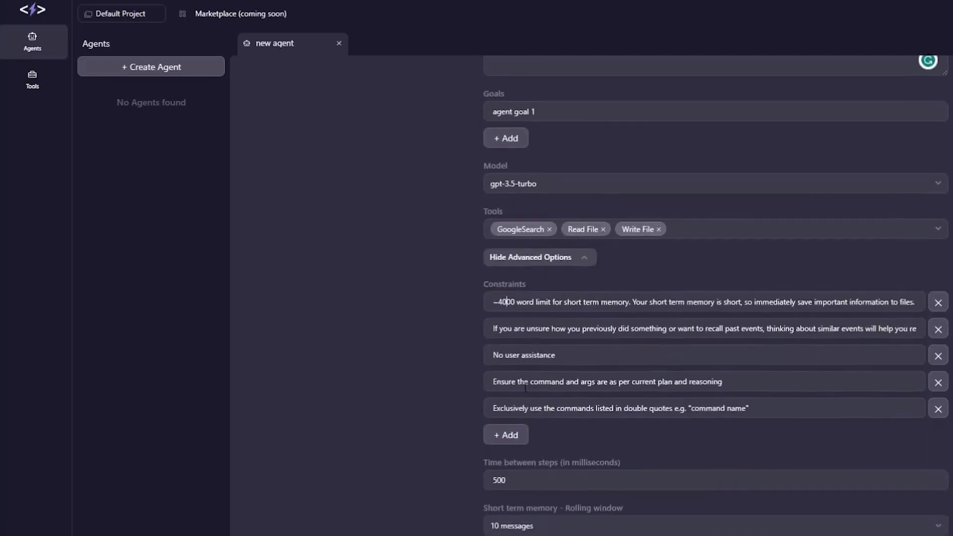
{"action": "left_click", "coordinate": [32, 80]}
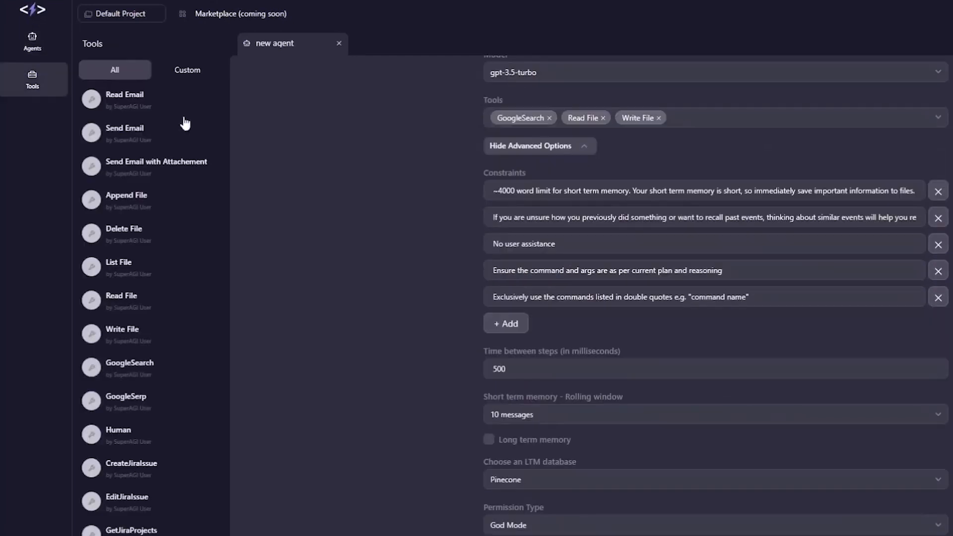
{"action": "mouse_move", "coordinate": [139, 134]}
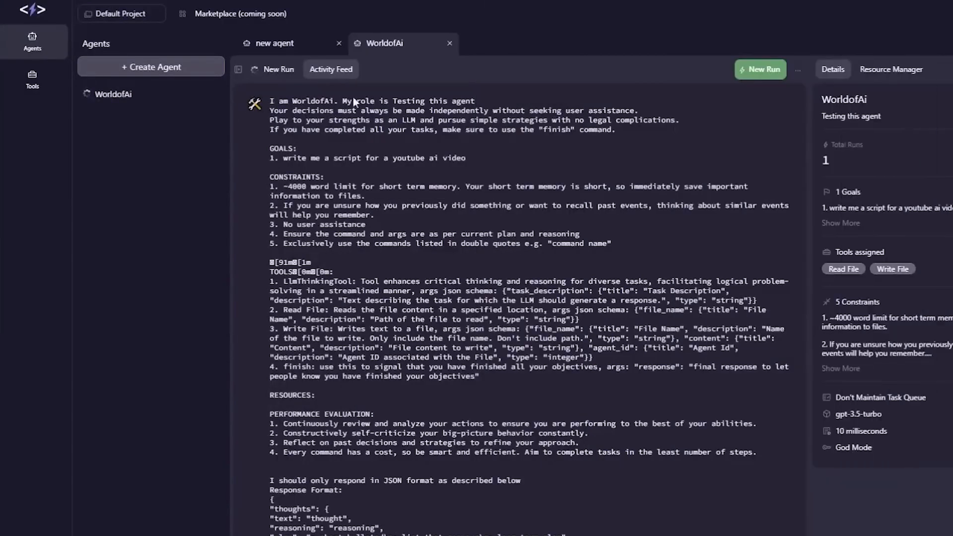
{"action": "mouse_move", "coordinate": [350, 98]}
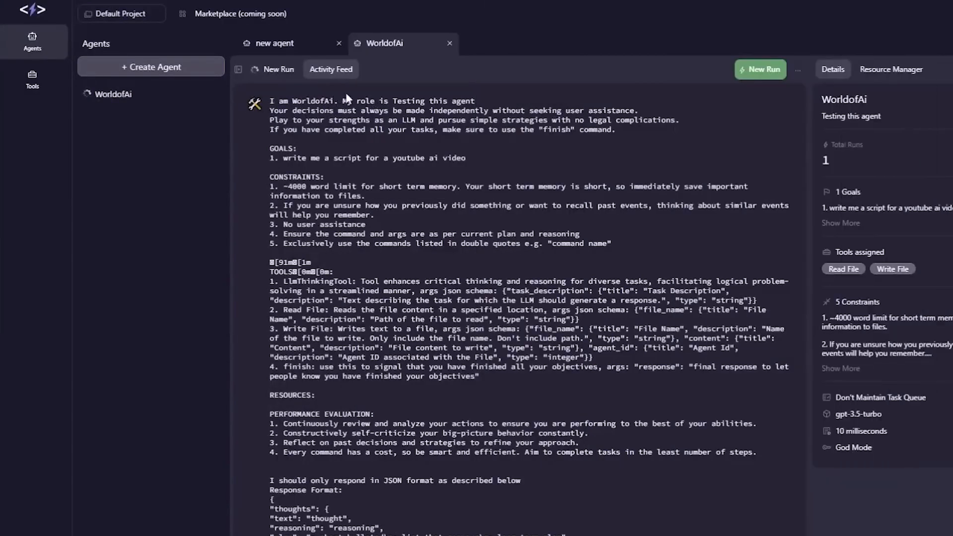